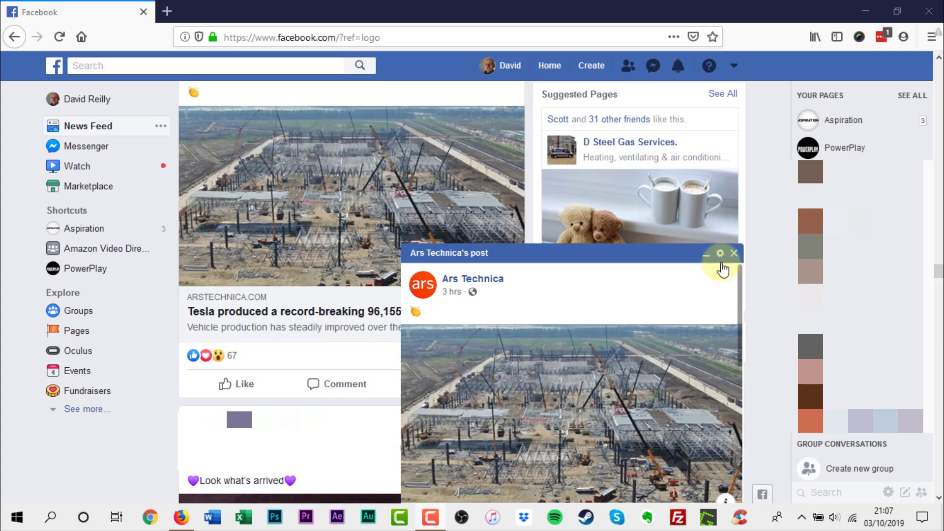
Turn off Post Tabs from the chat sidebar Options menu, clearing the Ars Technica pop-out.
left_click(721, 253)
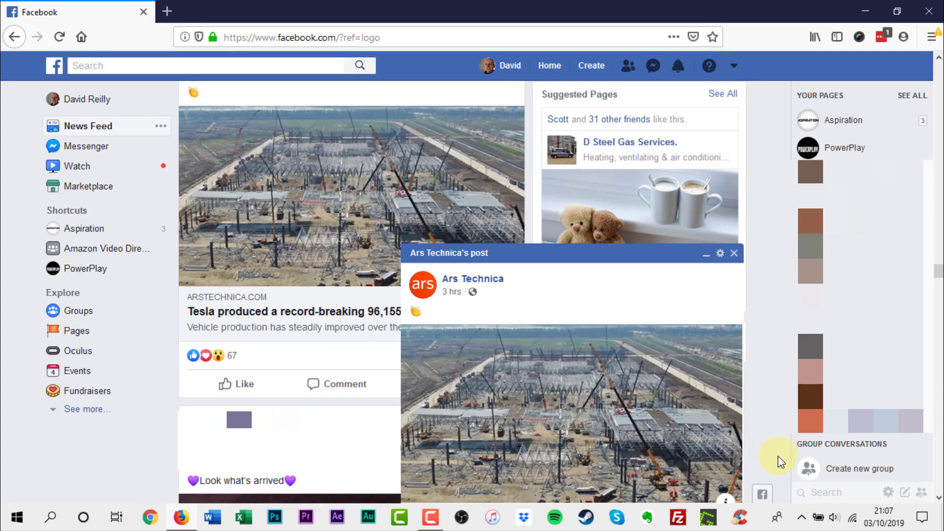
mouse_move(887, 493)
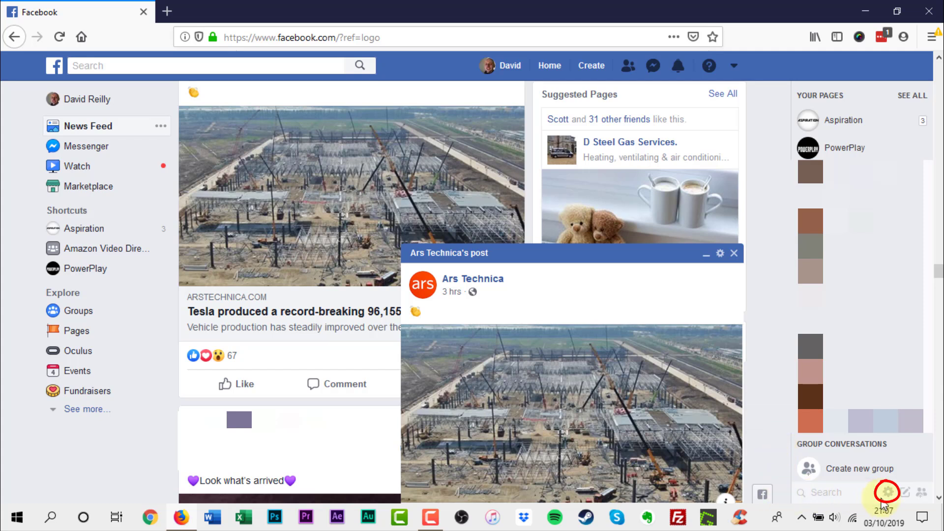
mouse_move(887, 493)
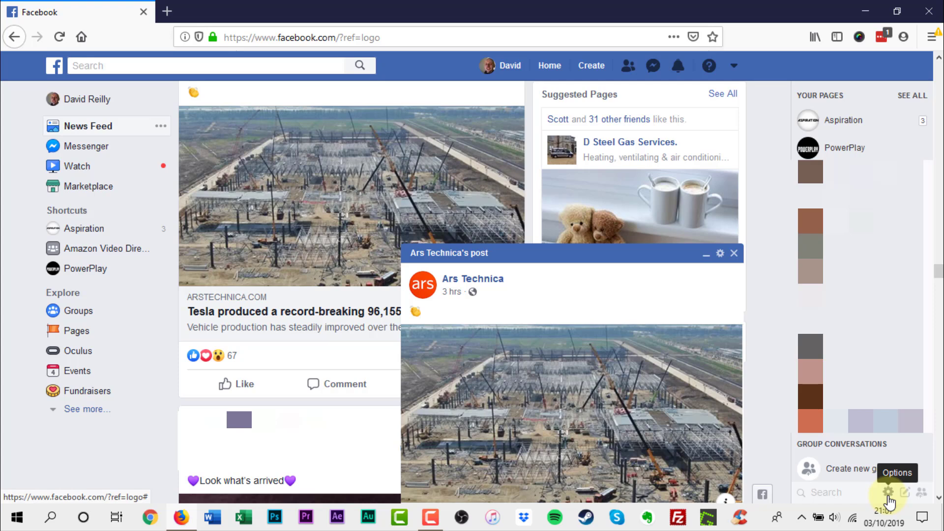
left_click(888, 493)
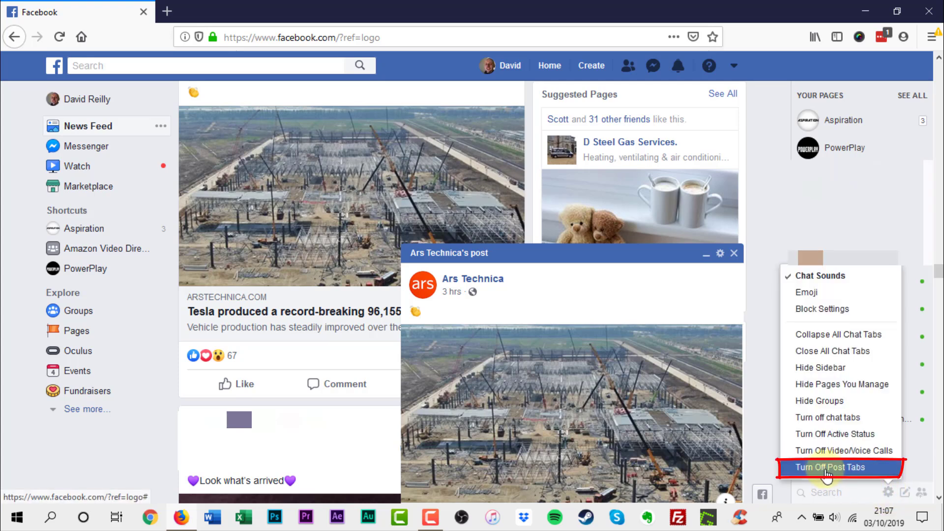
left_click(833, 467)
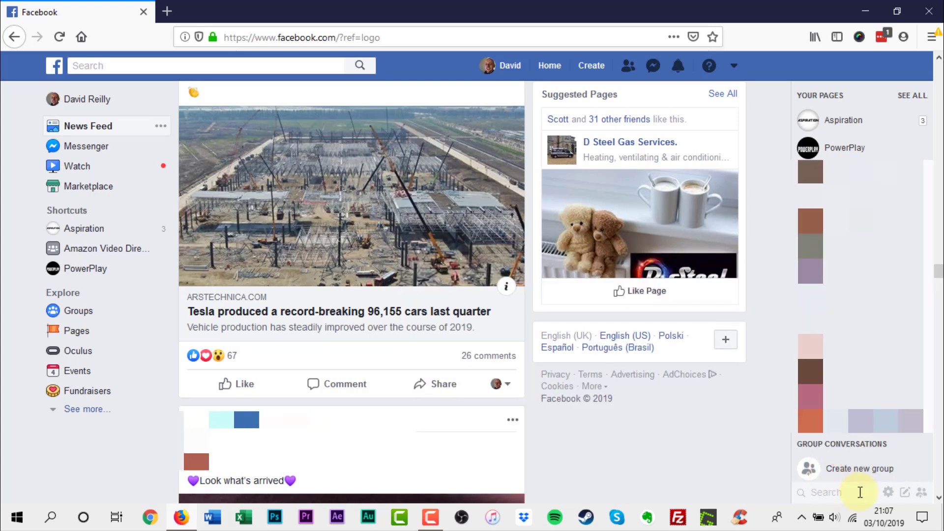